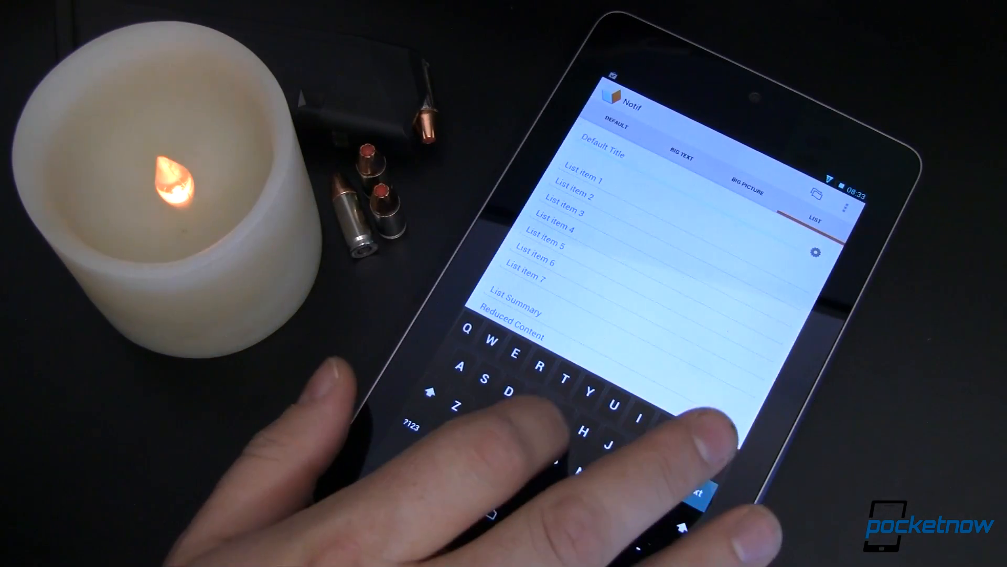
Step: Title the list 'Groceries' and add items Milk, Eggs, Hollow points, Machete, Mres
{"action": "type", "text": "Groceries"}
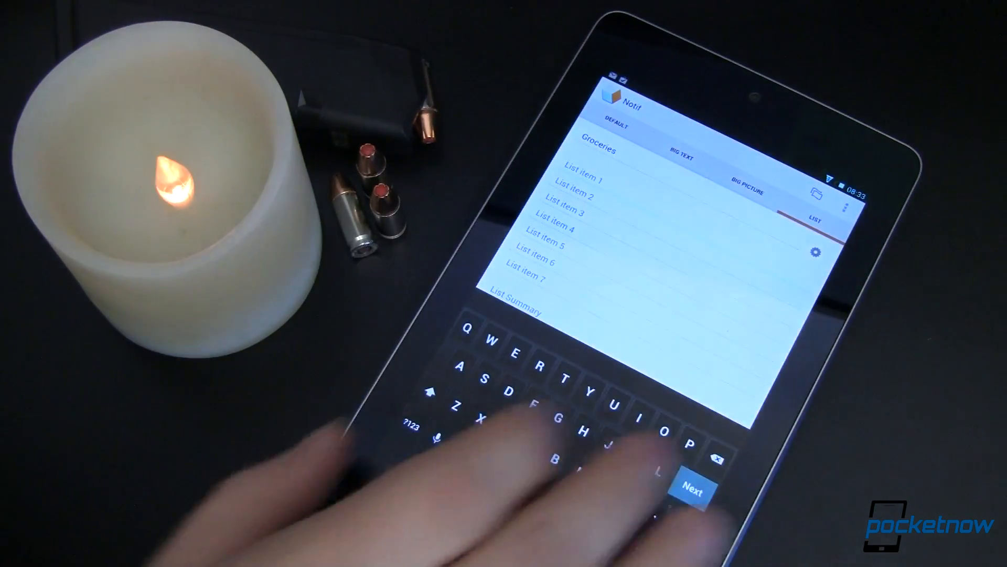
{"action": "type", "text": "Milk"}
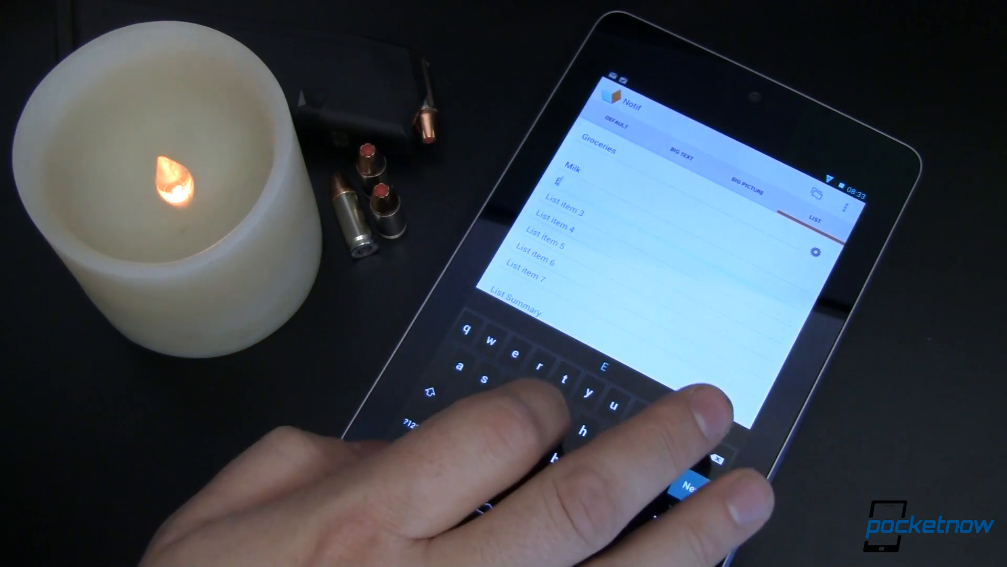
{"action": "type", "text": "Eggs"}
{"action": "left_click", "coordinate": [564, 212]}
{"action": "type", "text": "Hollow points"}
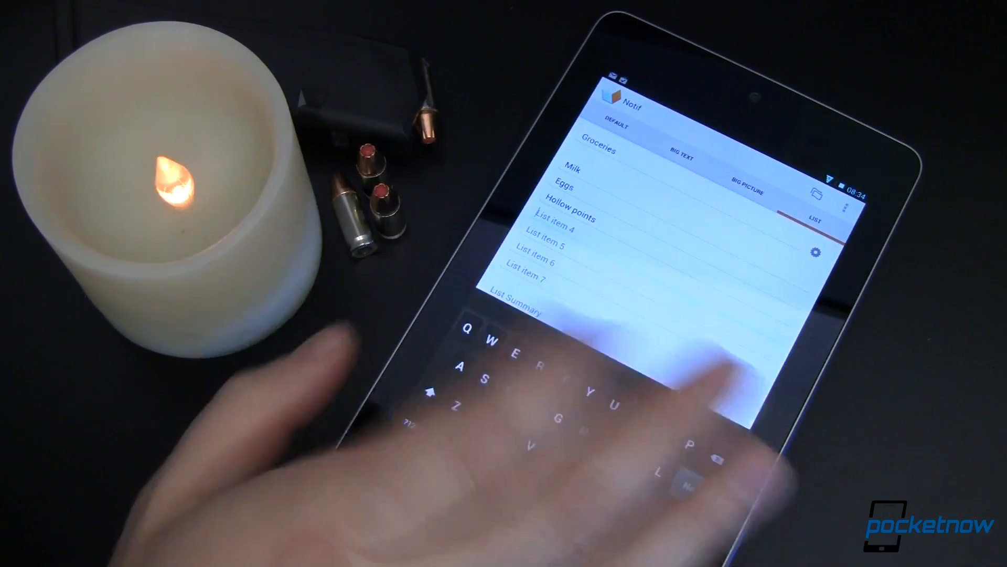
{"action": "type", "text": "M"}
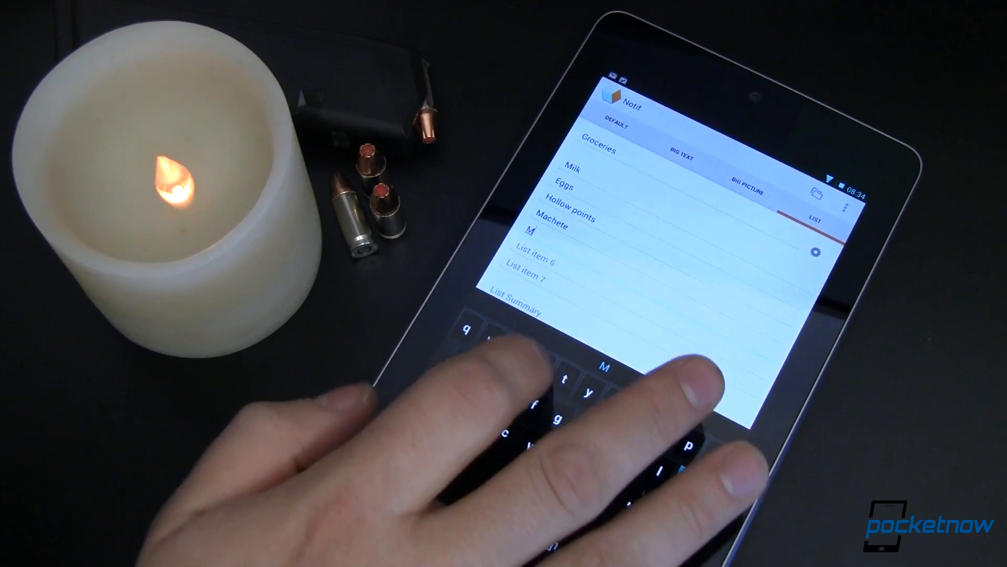
{"action": "type", "text": "res"}
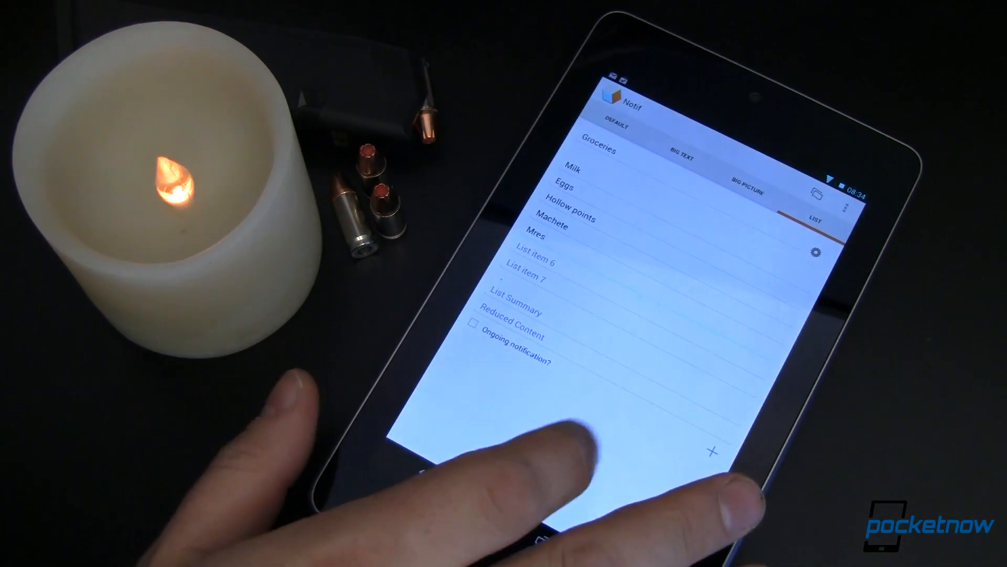
{"action": "mouse_move", "coordinate": [501, 353]}
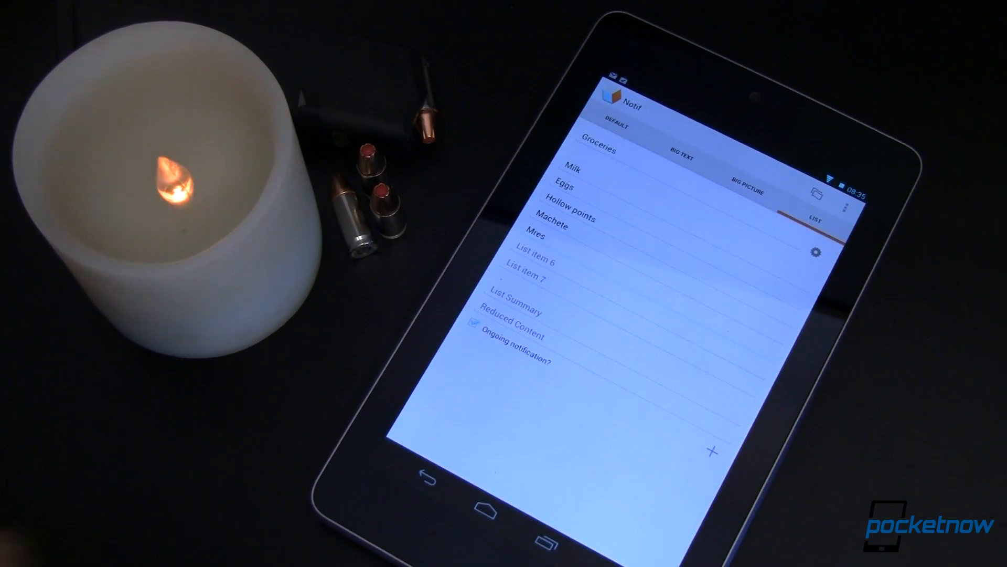
Step: Set summary 'Pick this up before the zombies' and reduced content 'Muy importante'
{"action": "left_click", "coordinate": [514, 298]}
{"action": "type", "text": "Pick this u"}
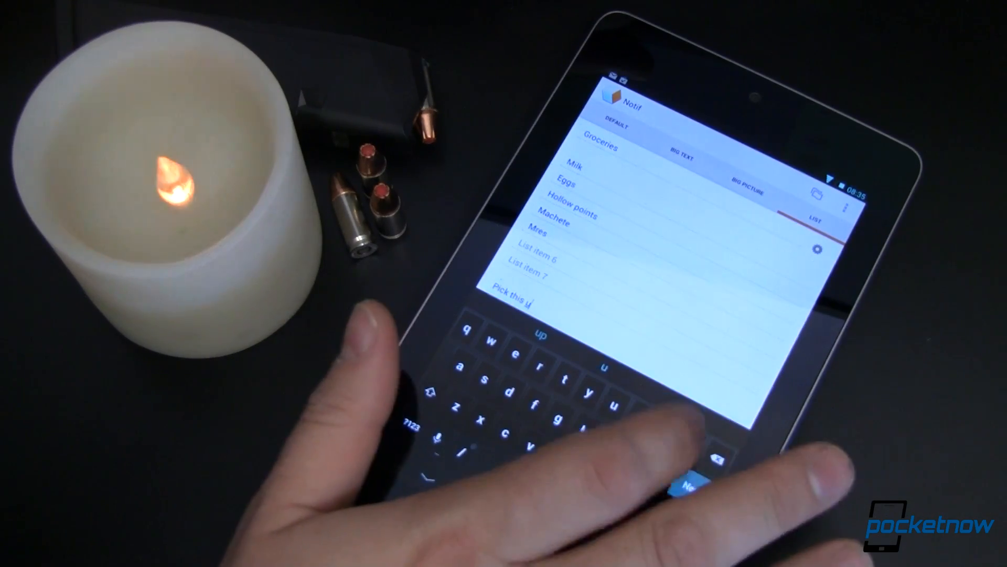
{"action": "type", "text": "before the zombies"}
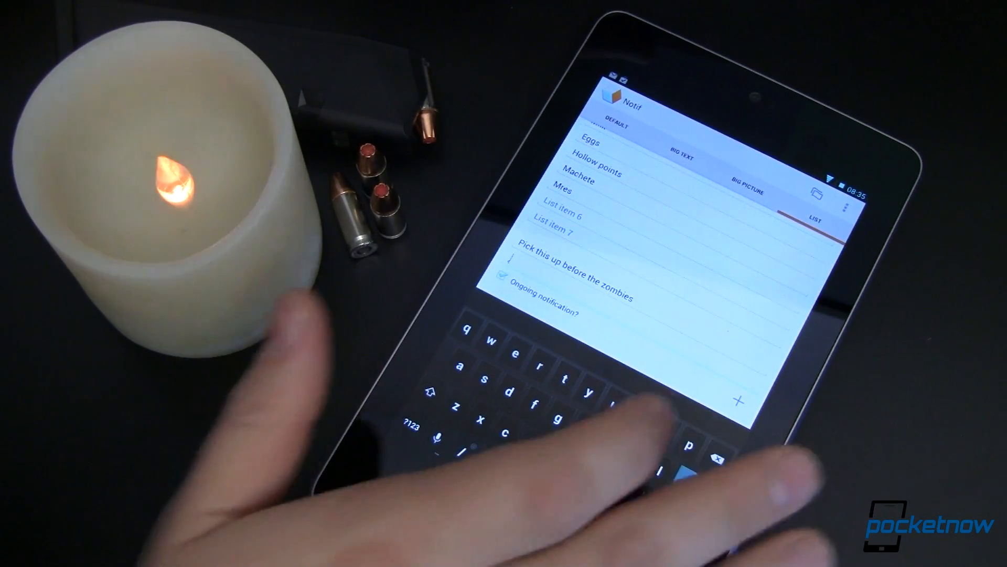
{"action": "type", "text": "muy"}
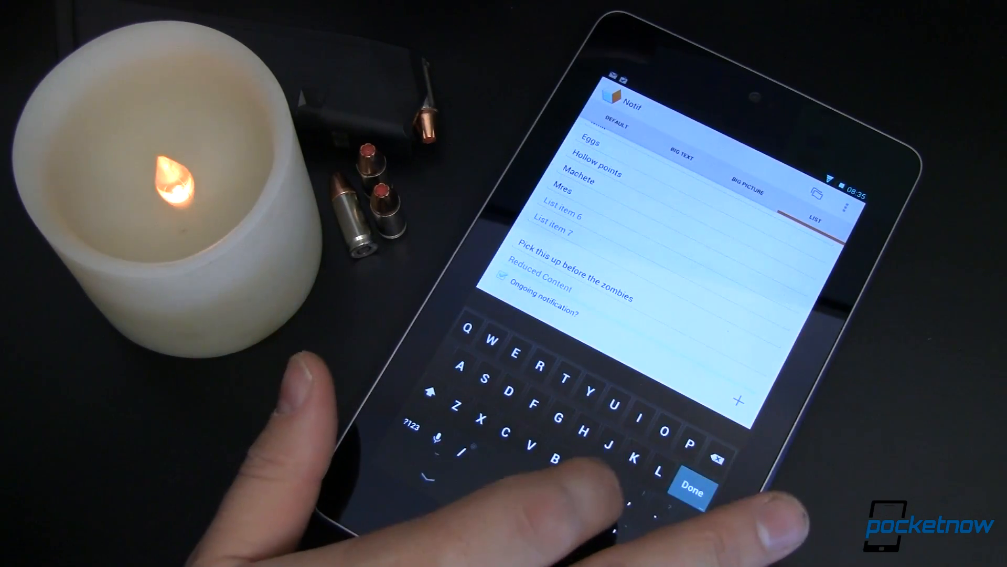
{"action": "type", "text": "My"}
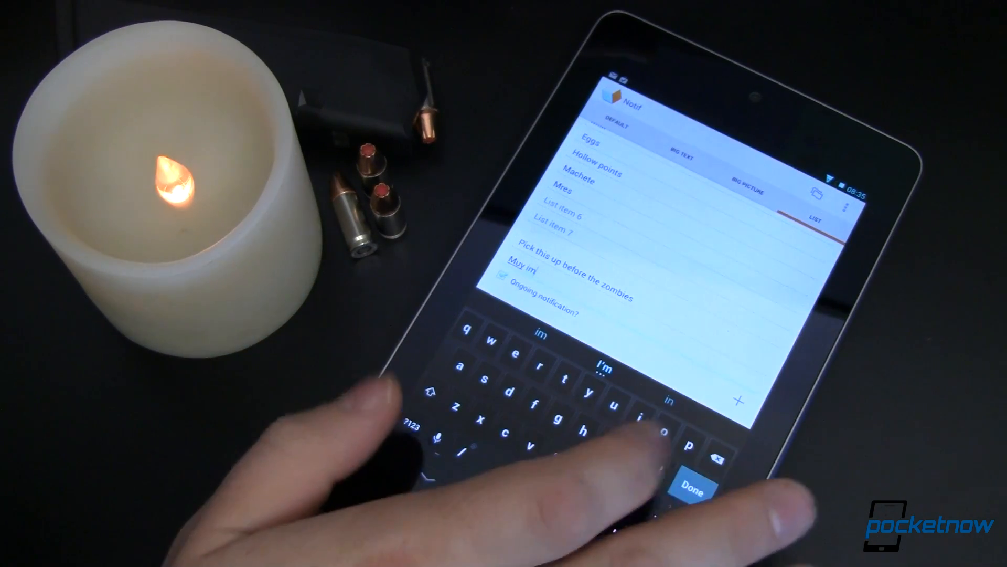
{"action": "type", "text": "portante"}
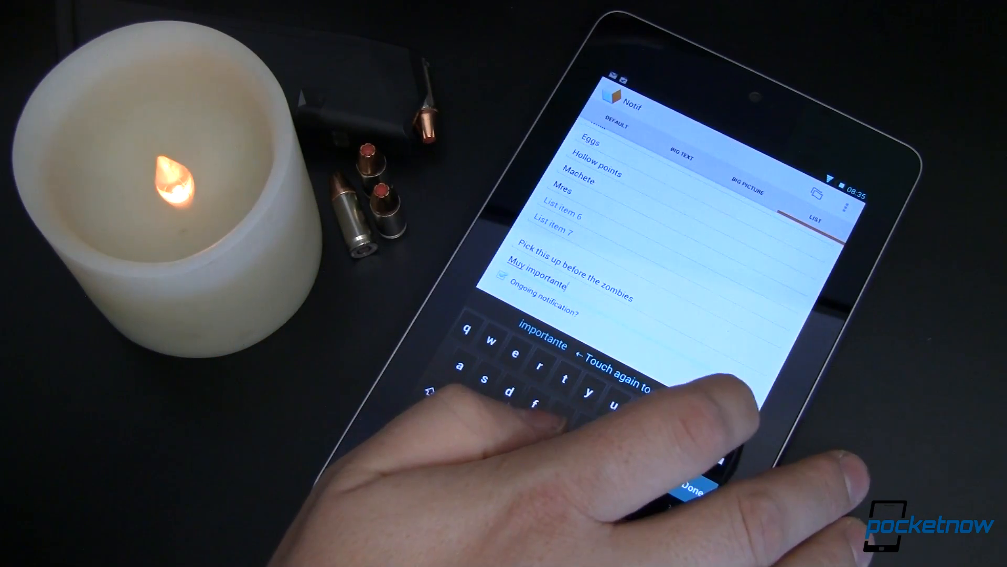
{"action": "left_click", "coordinate": [694, 482]}
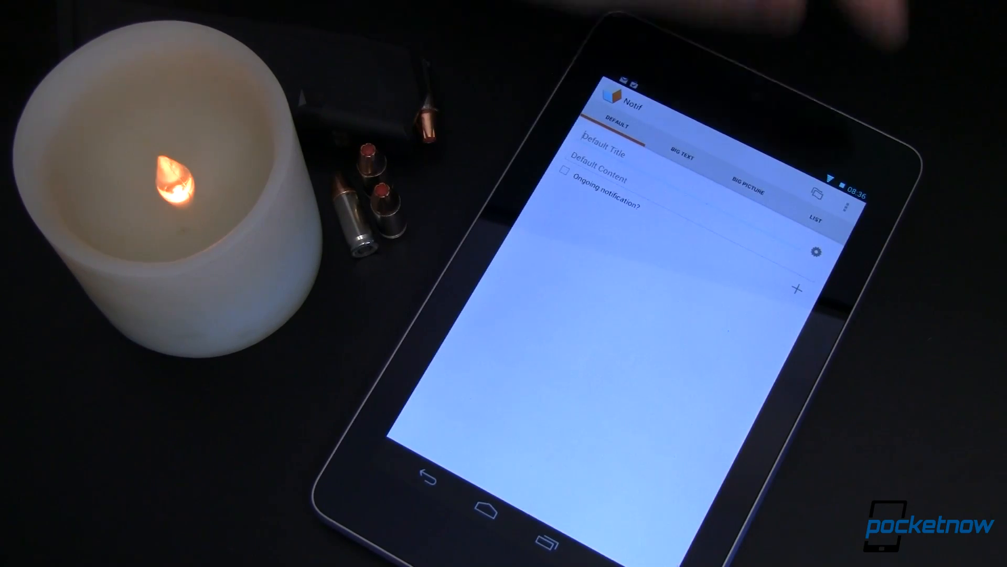
Step: Open Notif Settings via the overflow menu to view options like priority and theme
{"action": "left_click", "coordinate": [848, 201]}
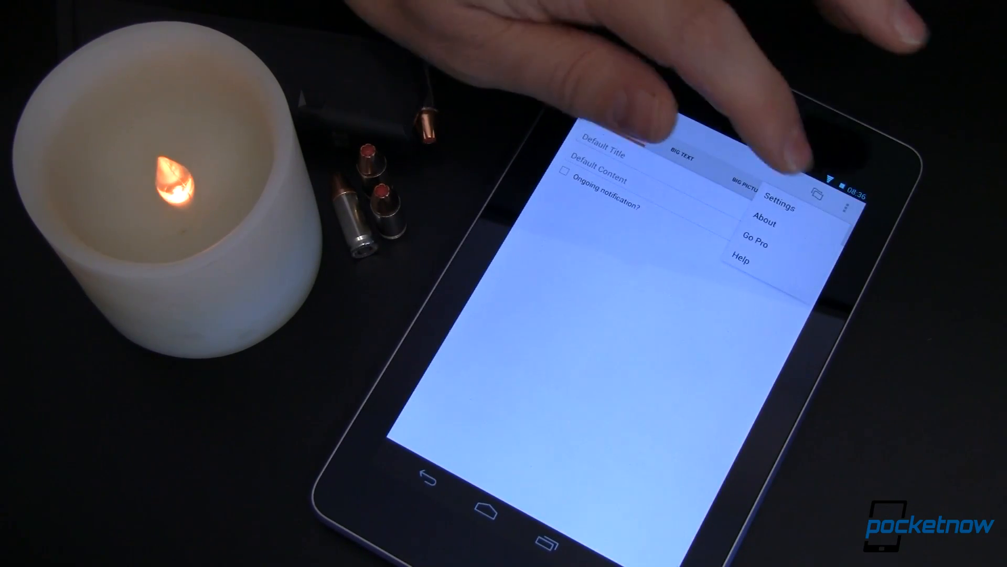
{"action": "left_click", "coordinate": [779, 206]}
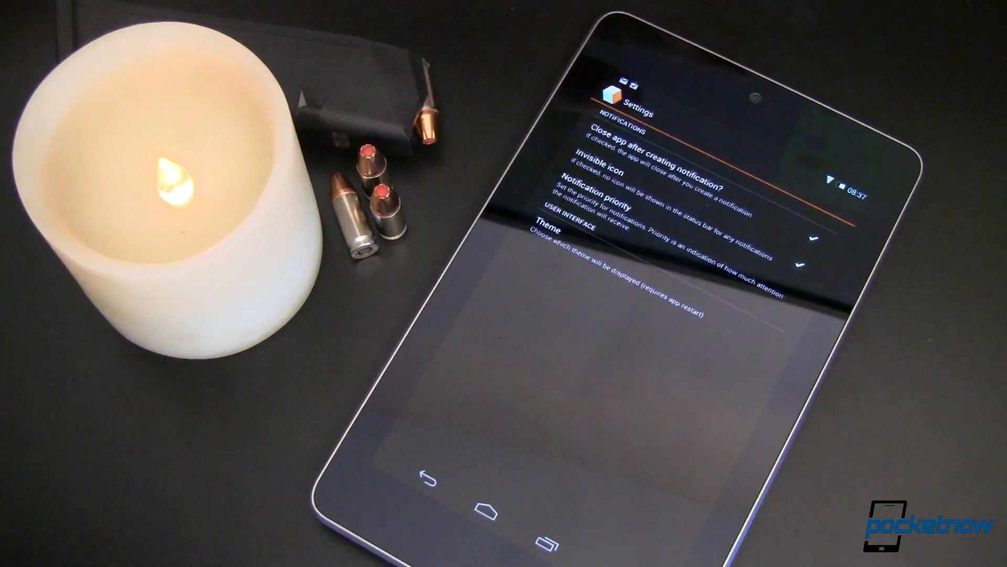
{"action": "left_click", "coordinate": [588, 206]}
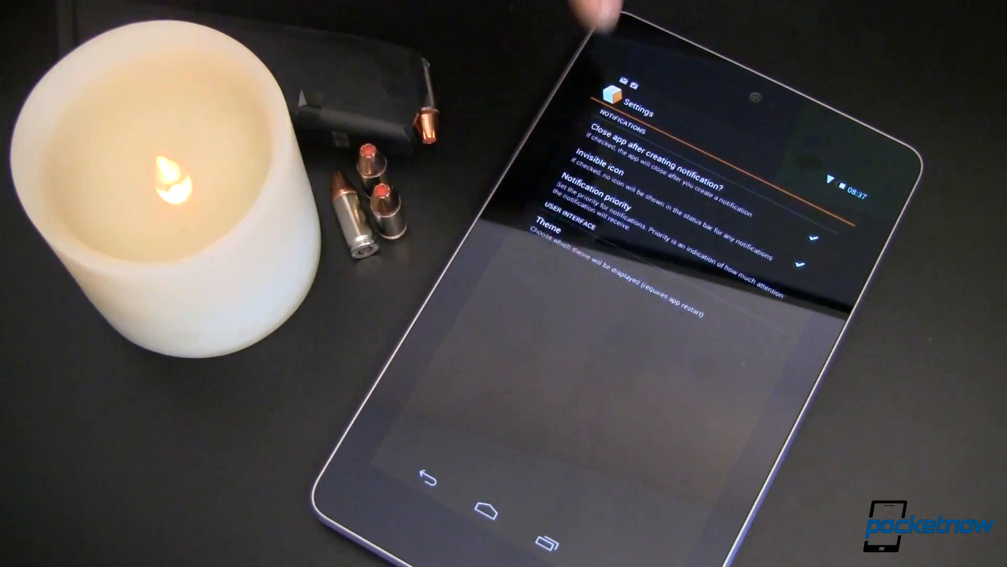
Step: Go back from Settings to the blank notification form
{"action": "left_click", "coordinate": [547, 231]}
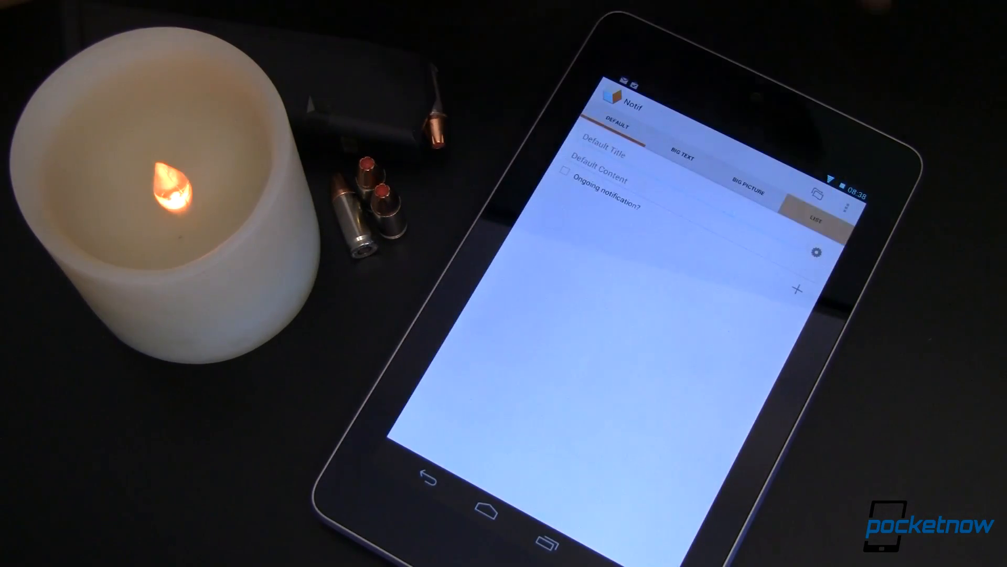
Step: Switch the editor to the LIST notification type
{"action": "left_click", "coordinate": [816, 218]}
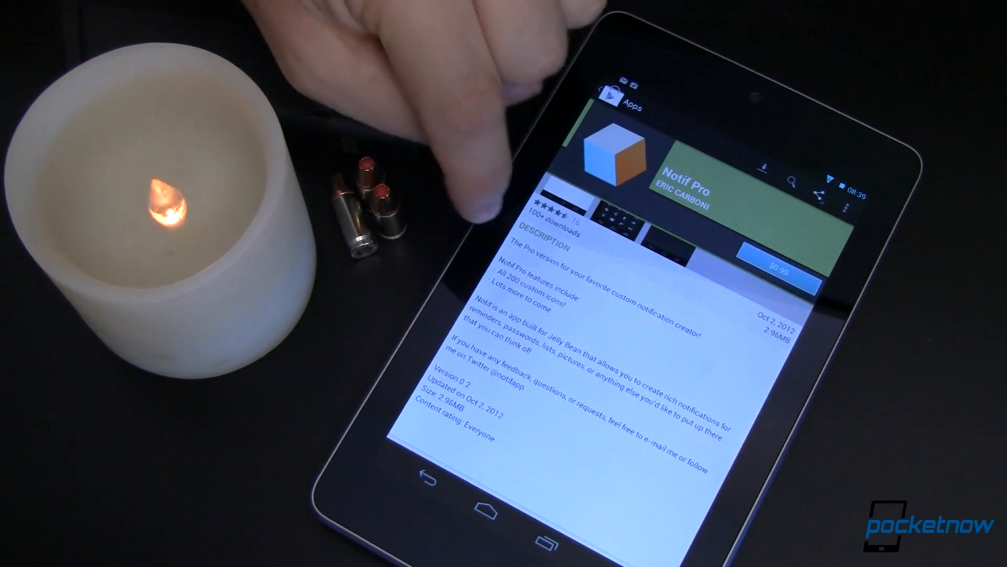
Step: Scroll Notif Pro's store page down to What's New and the 4.7-star reviews
{"action": "scroll", "scroll_direction": "down", "scroll_amount": 3}
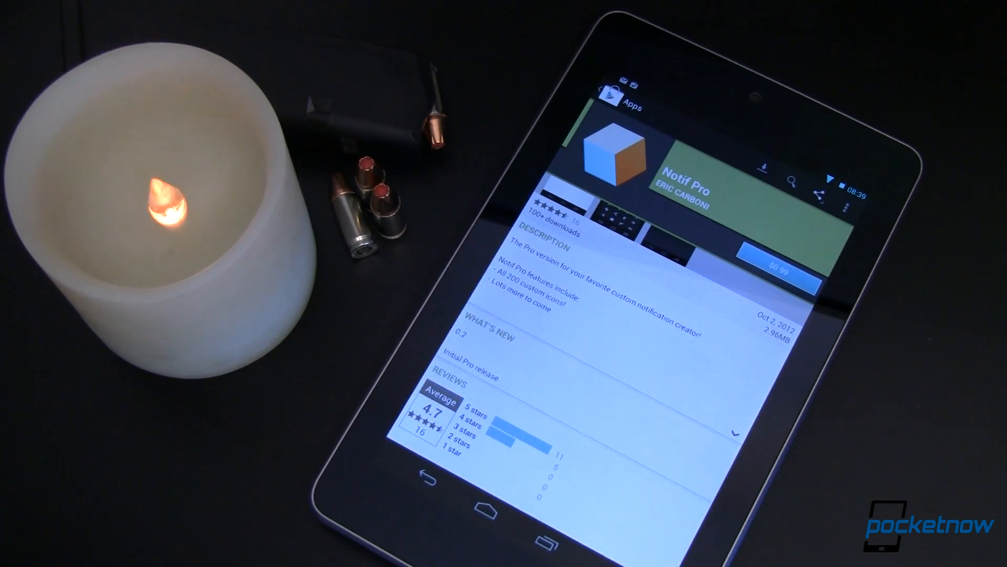